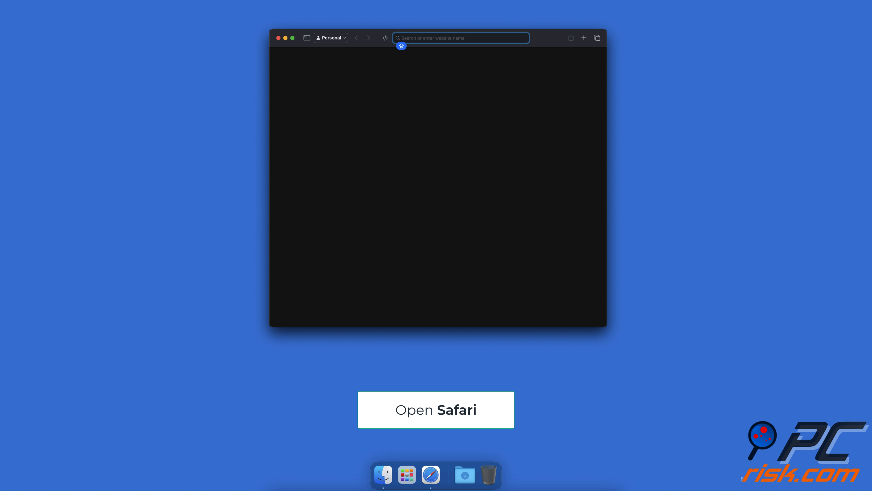
# Set Safari's General file download location to a newly chosen folder via the Other… picker.
pyautogui.click(56, 8)
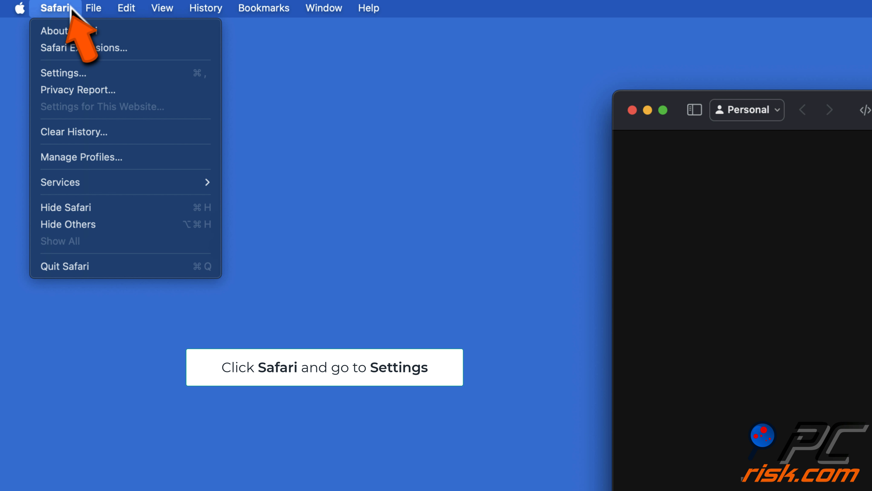
pyautogui.moveTo(70, 73)
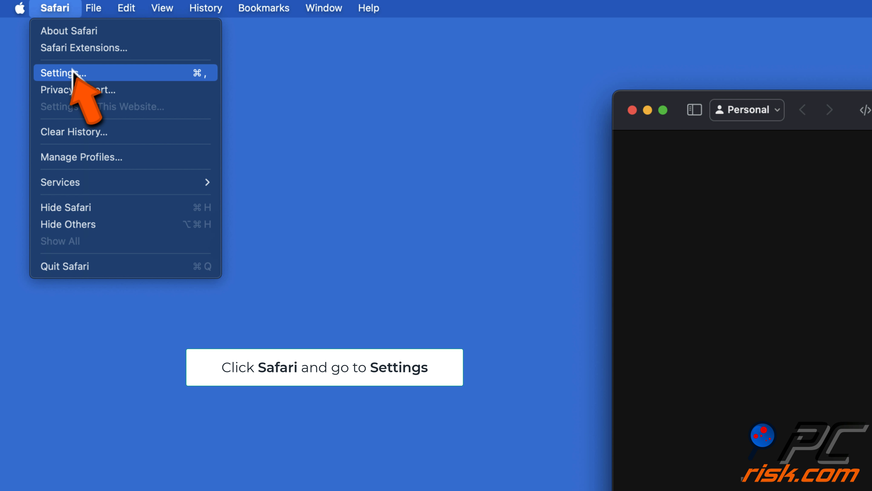
pyautogui.click(66, 73)
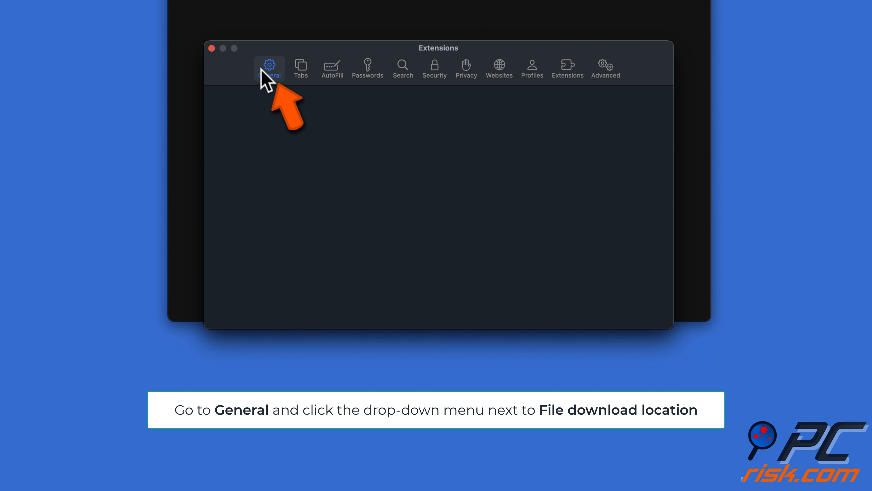
pyautogui.click(270, 68)
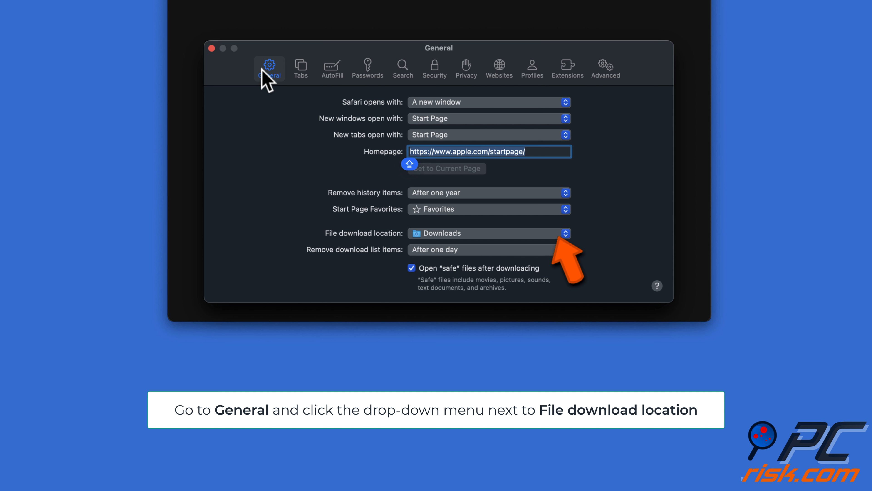
pyautogui.click(567, 233)
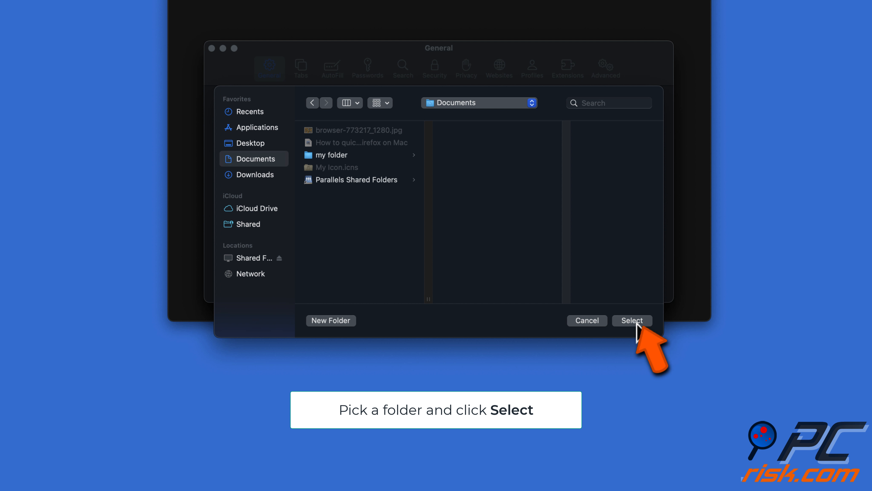
pyautogui.click(633, 320)
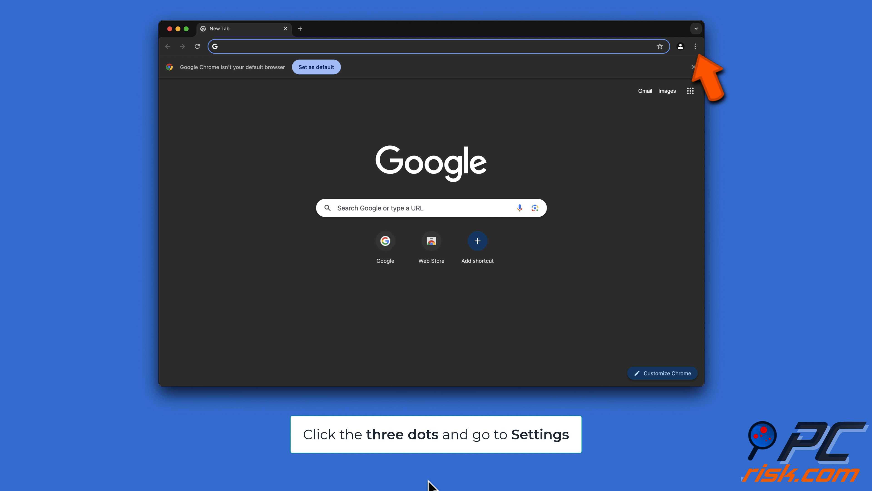
# Set Chrome's download Location to the Documents folder from the Downloads settings page.
pyautogui.click(695, 47)
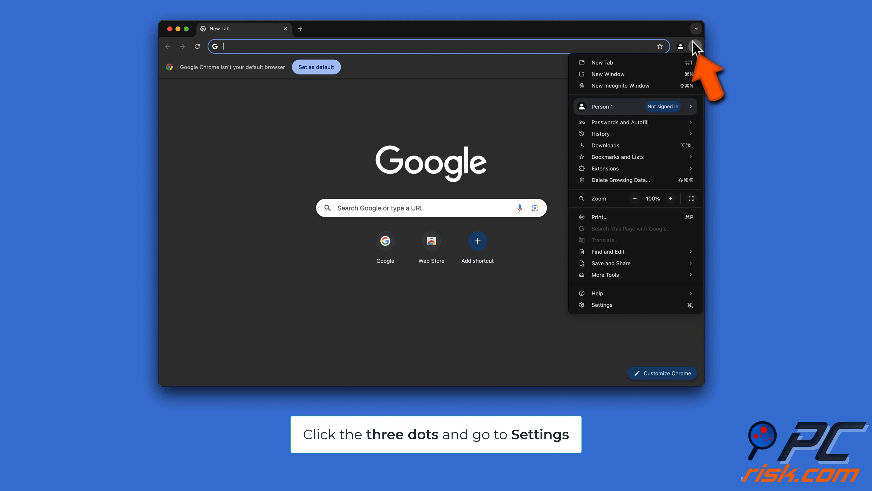
pyautogui.moveTo(645, 316)
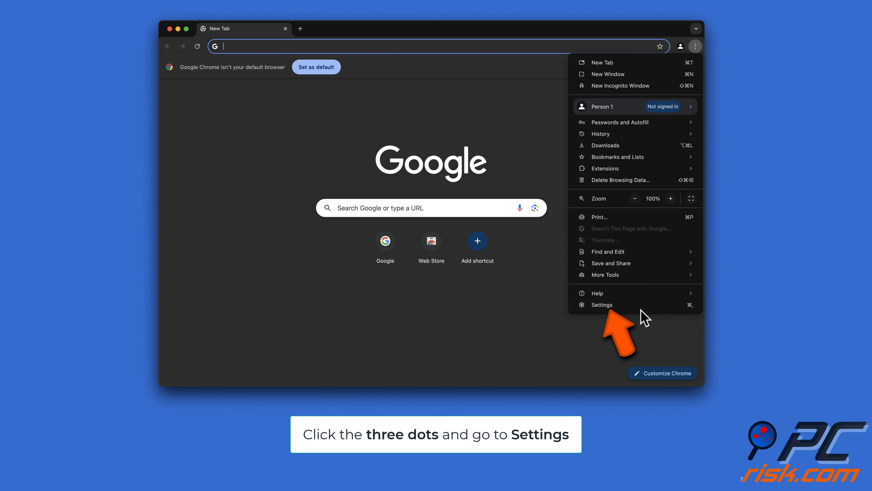
pyautogui.click(602, 305)
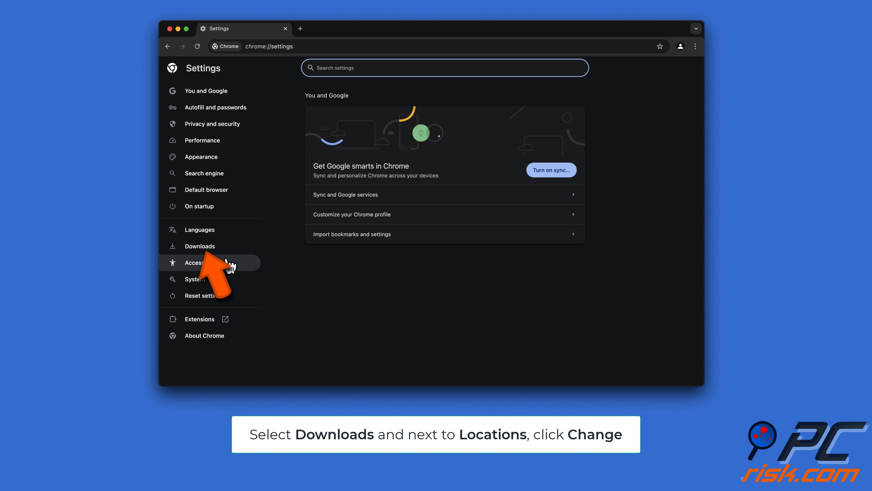
pyautogui.click(200, 246)
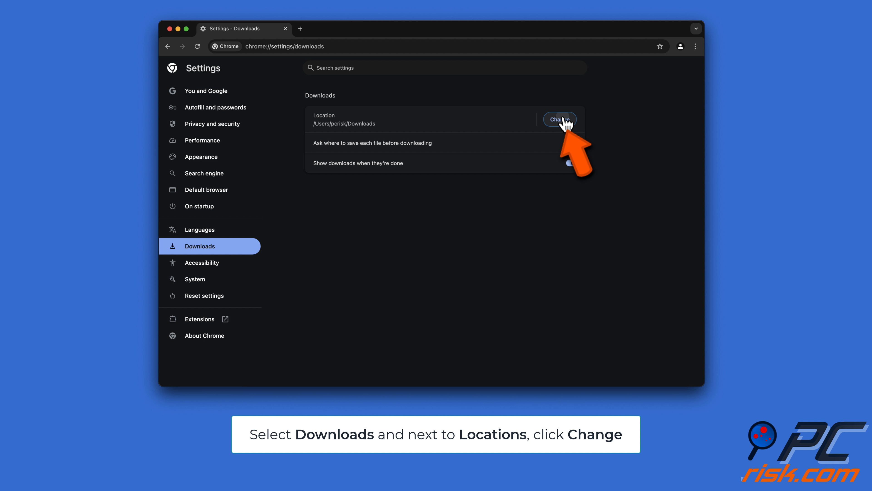
pyautogui.click(561, 119)
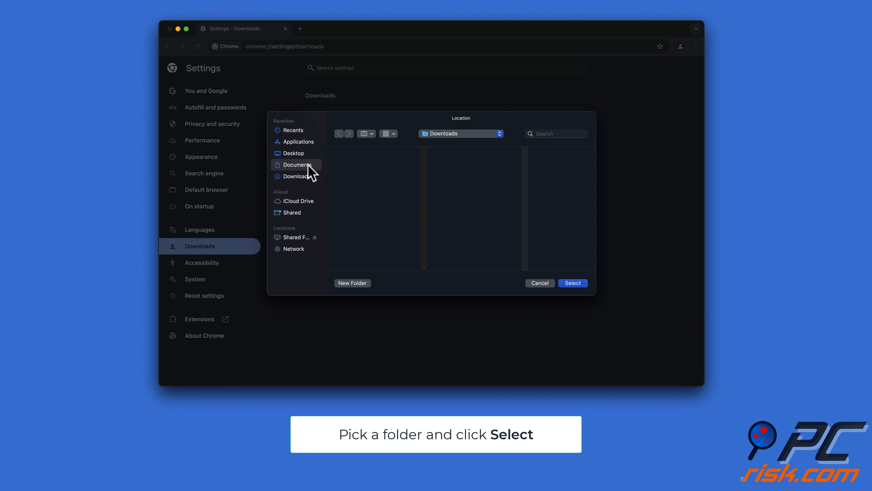
pyautogui.click(297, 164)
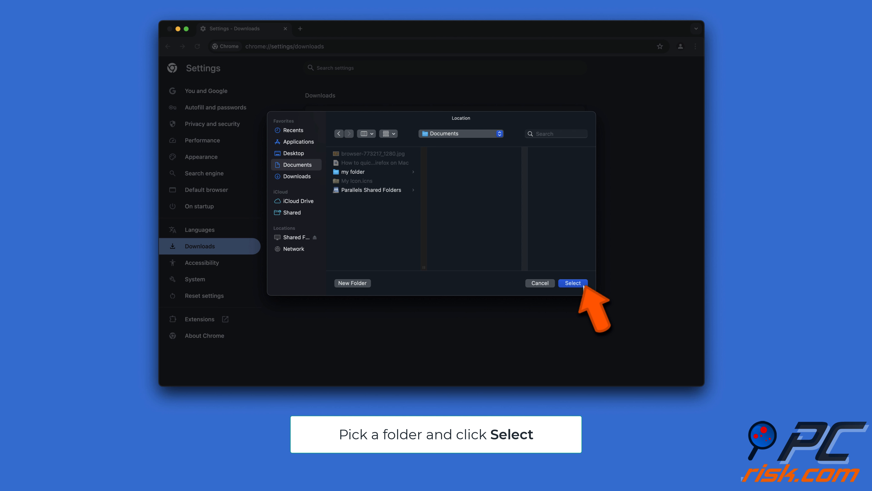
pyautogui.click(573, 283)
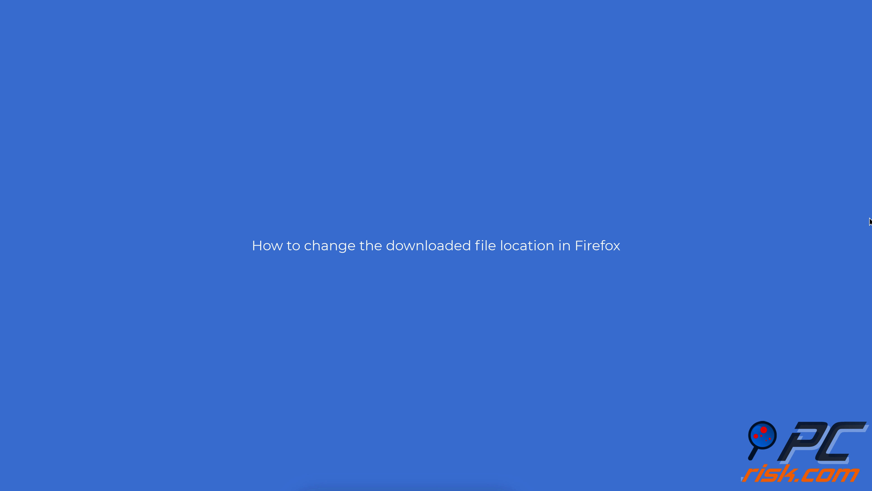
# Reach Firefox's General Downloads section and start choosing a new Save files to folder.
pyautogui.click(435, 437)
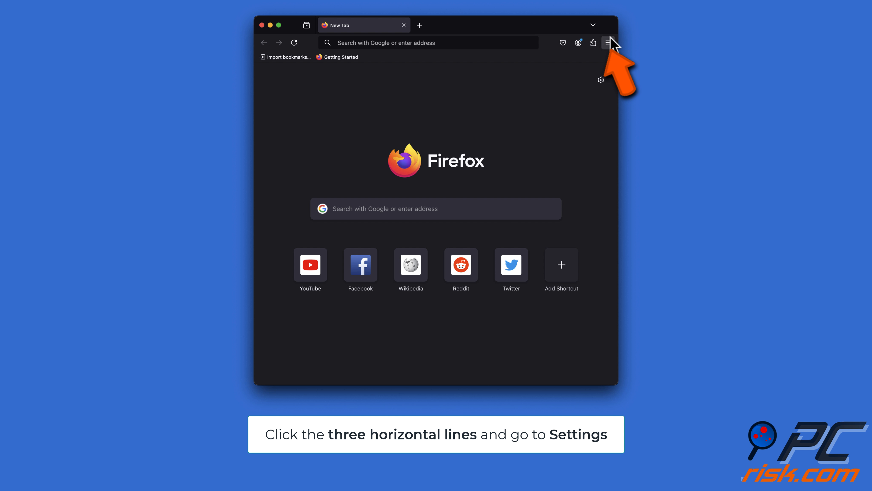
pyautogui.click(609, 43)
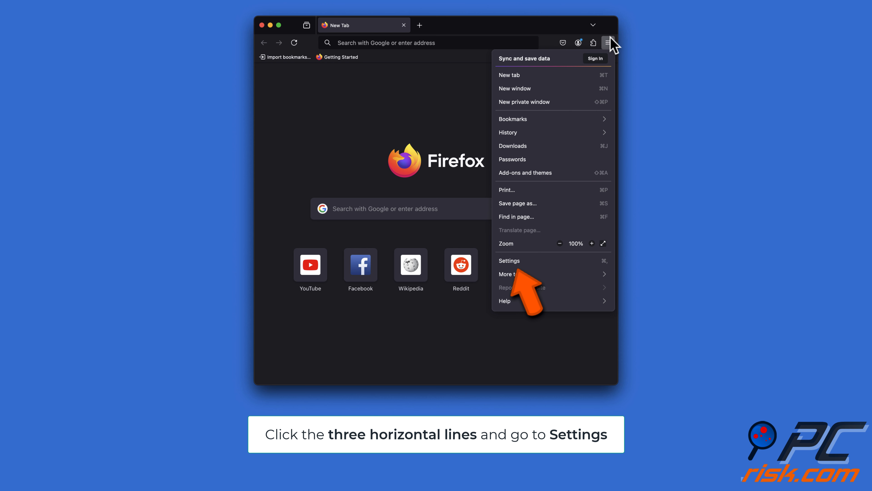
pyautogui.click(509, 261)
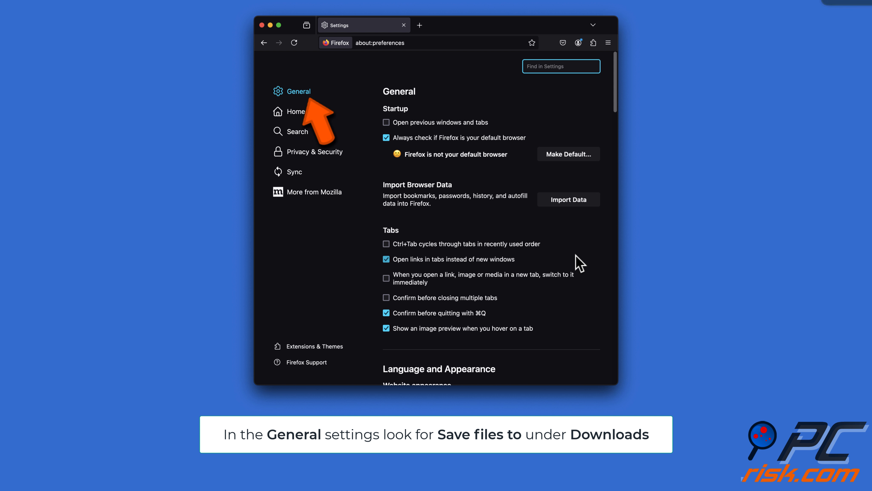
pyautogui.scroll(-3)
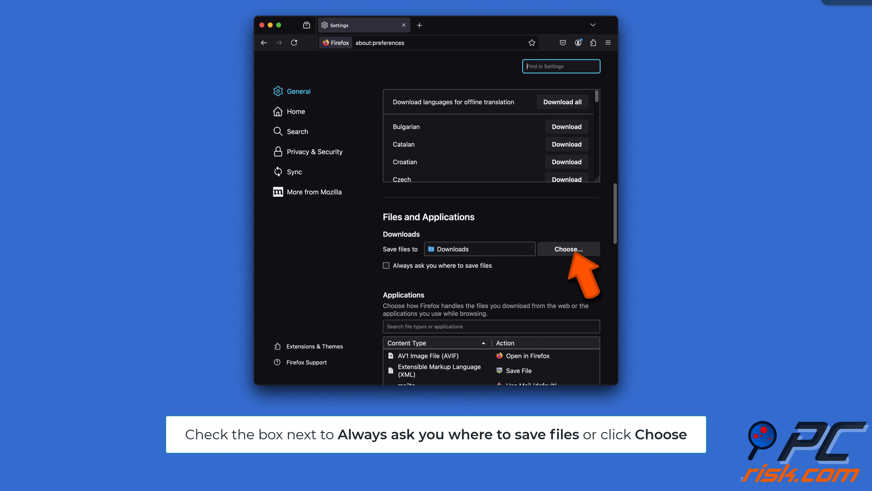
pyautogui.click(569, 249)
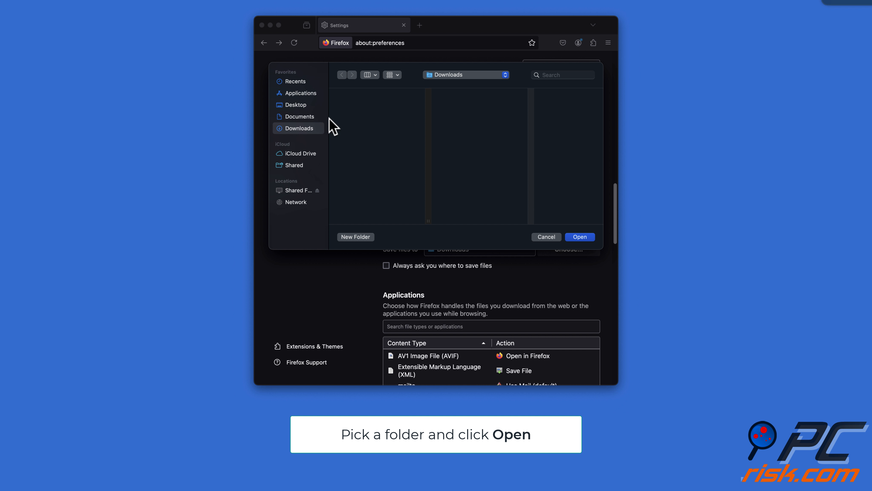
# Pick Documents in the folder picker as Firefox's save-files folder.
pyautogui.click(300, 116)
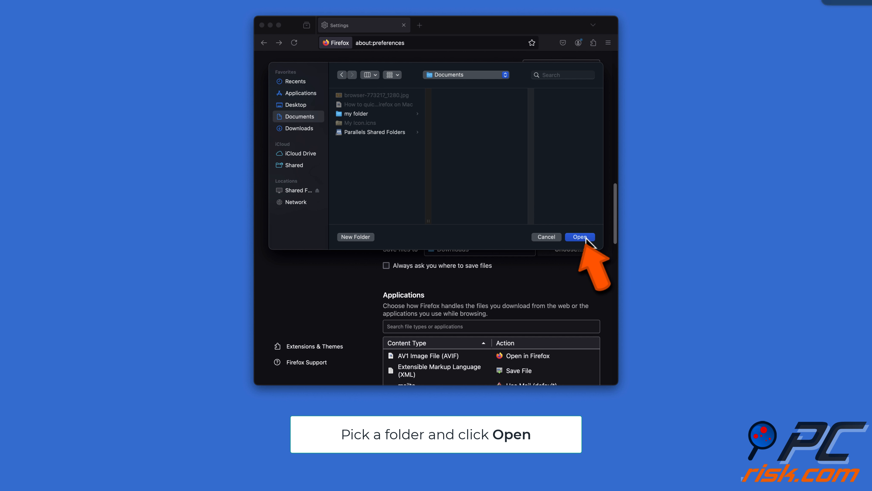
pyautogui.click(579, 236)
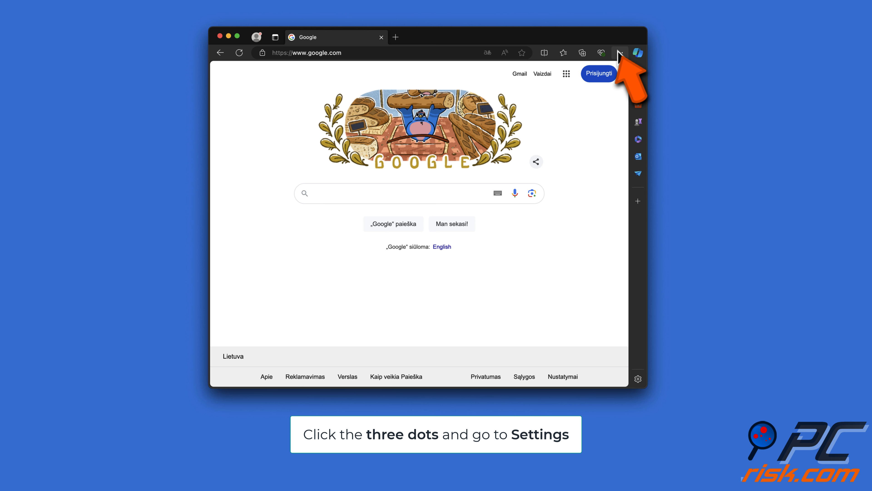
# Reach Edge's Downloads settings page via Settings and its category list.
pyautogui.click(620, 53)
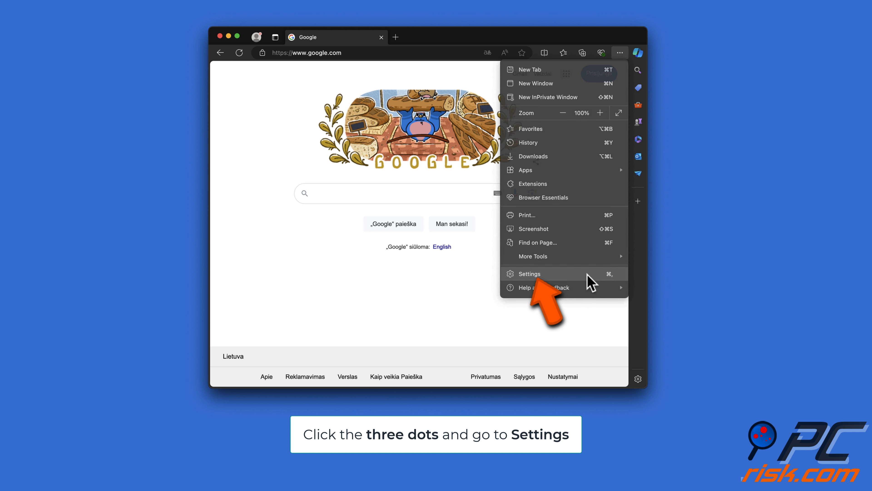
pyautogui.click(529, 274)
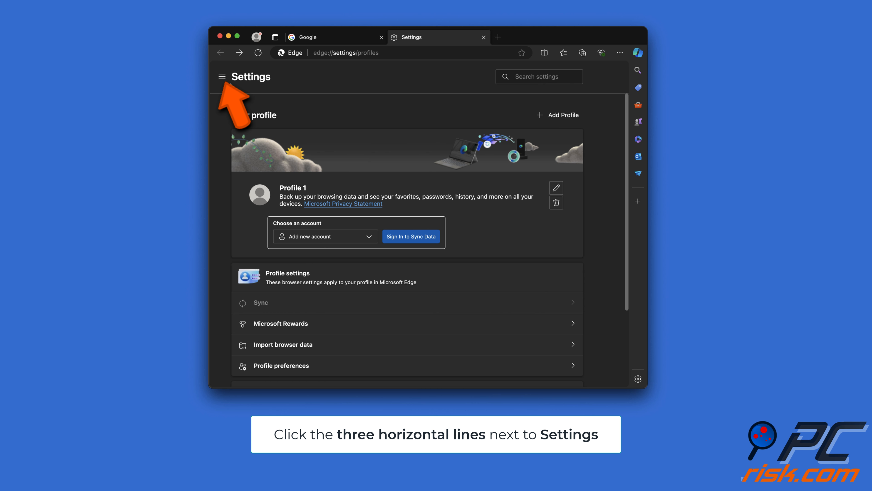
pyautogui.click(222, 76)
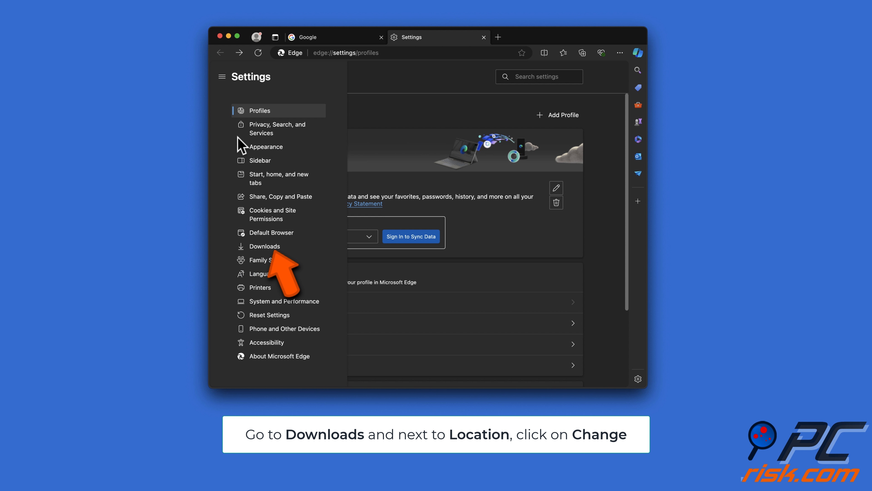
pyautogui.click(265, 246)
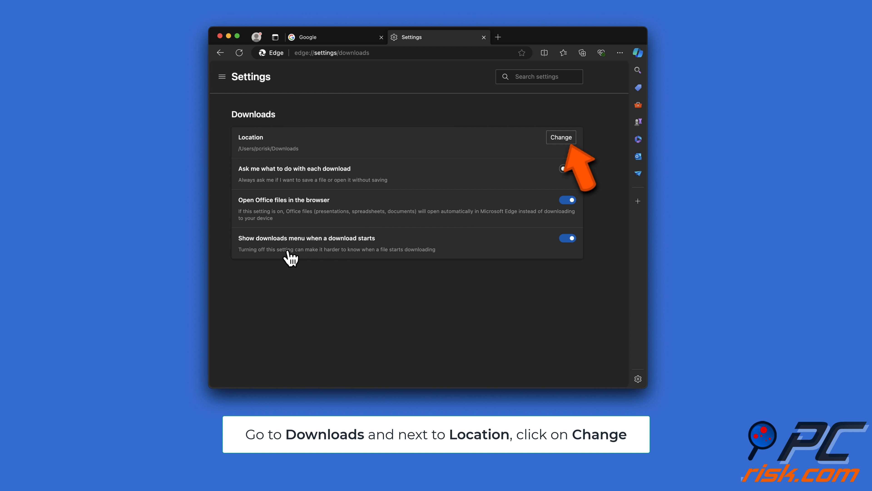
# Change Edge's download location to a folder chosen from Documents.
pyautogui.click(562, 137)
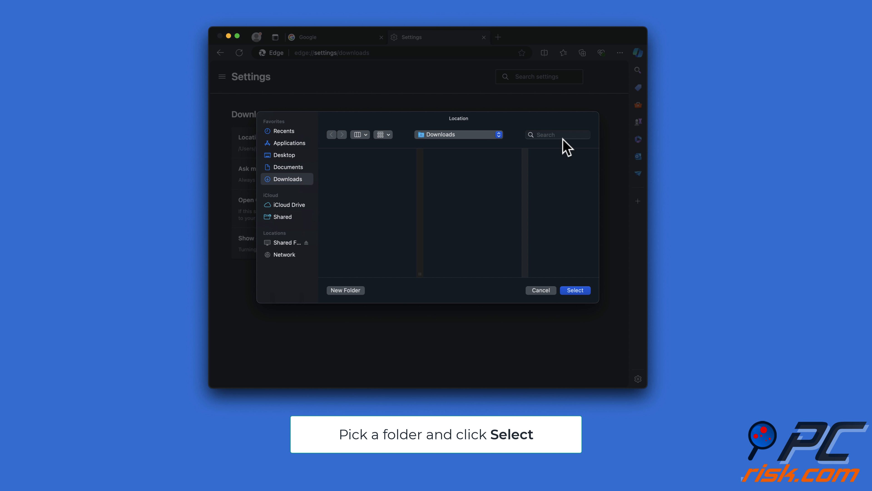
pyautogui.click(288, 168)
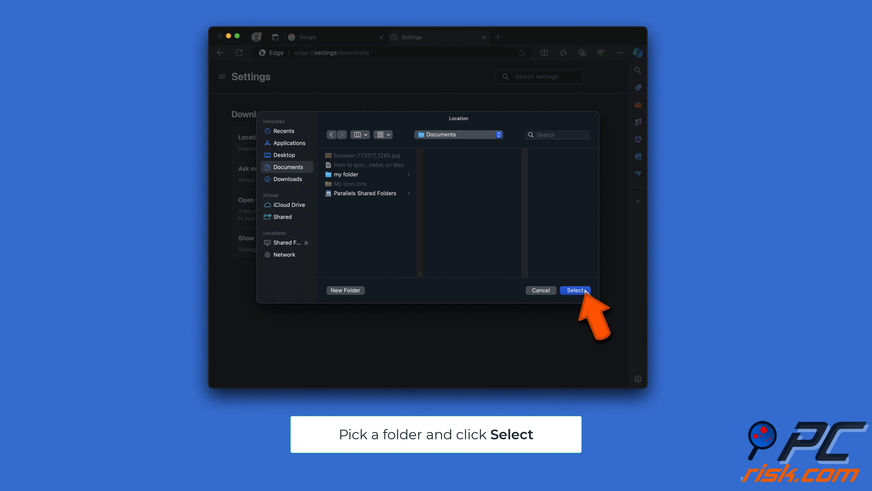
pyautogui.click(576, 290)
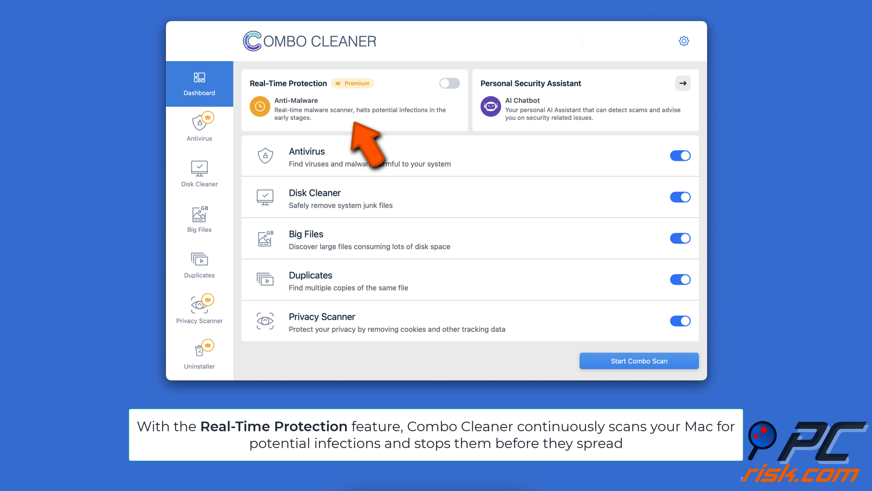
# Run a Combo Cleaner Quick Scan in Antivirus, finding no malware or threats.
pyautogui.click(199, 126)
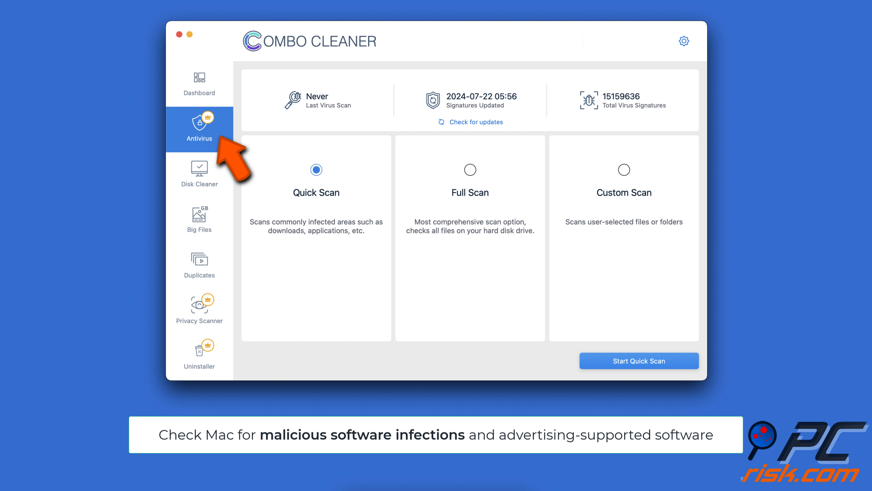
pyautogui.click(639, 361)
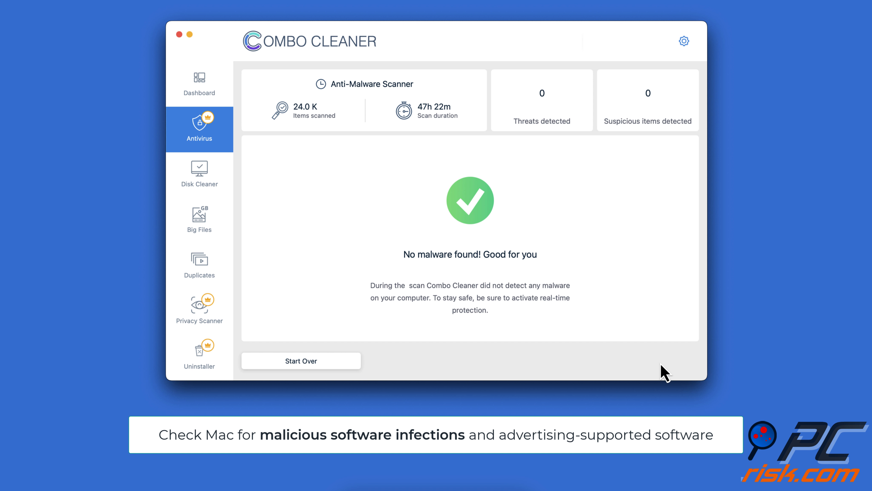
pyautogui.click(200, 178)
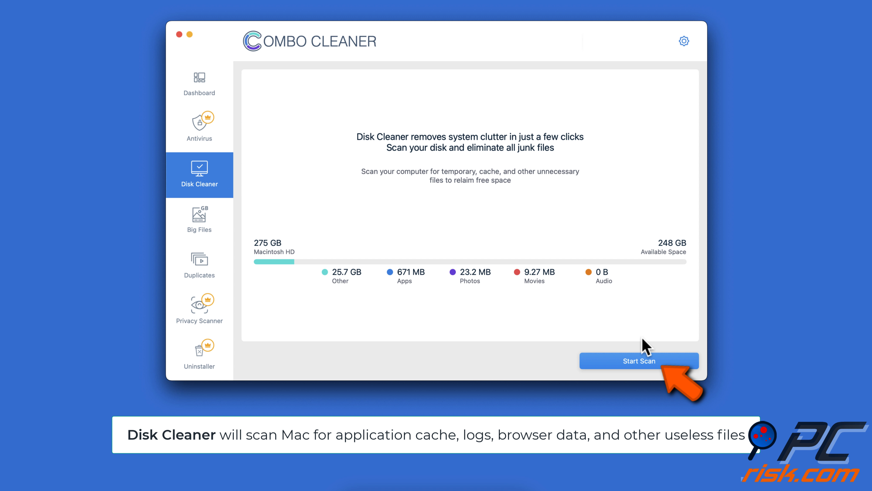
# Scan with Disk Cleaner and permanently remove the 272 MB of caches and logs found.
pyautogui.click(639, 360)
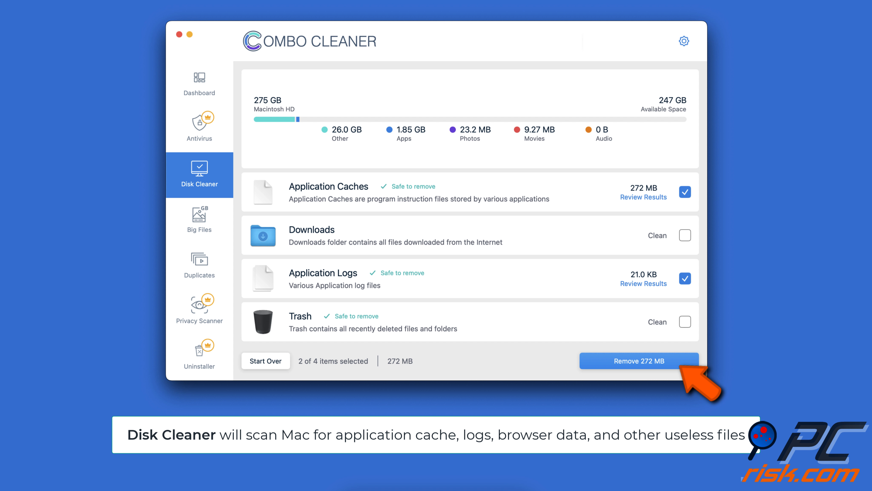
pyautogui.click(639, 361)
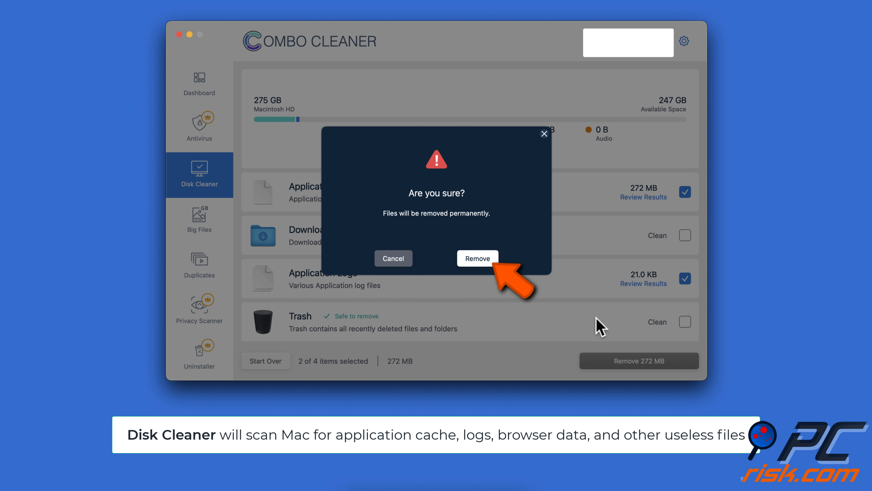
pyautogui.click(478, 258)
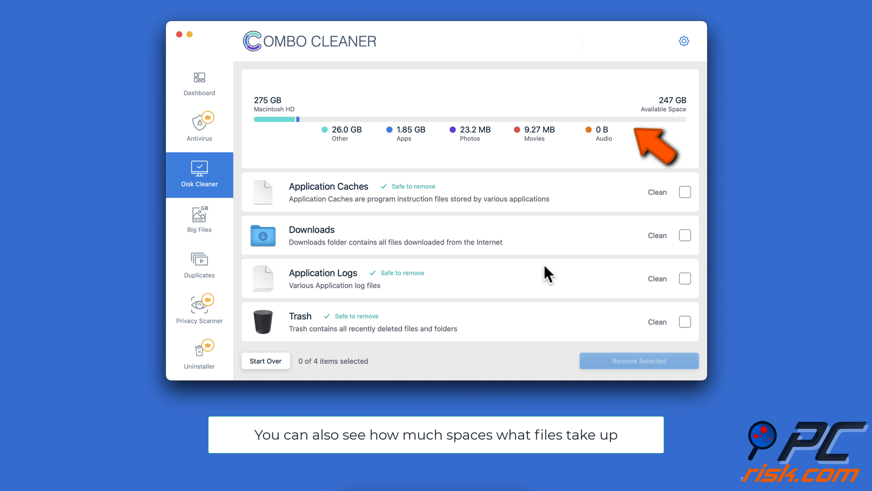
pyautogui.click(199, 220)
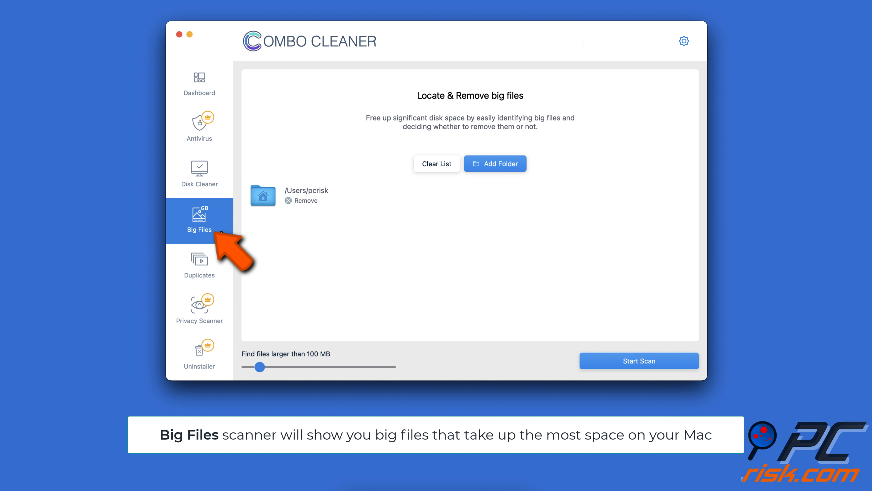
# Run the Big Files and Duplicates scans on the user folder, both finding nothing.
pyautogui.click(640, 361)
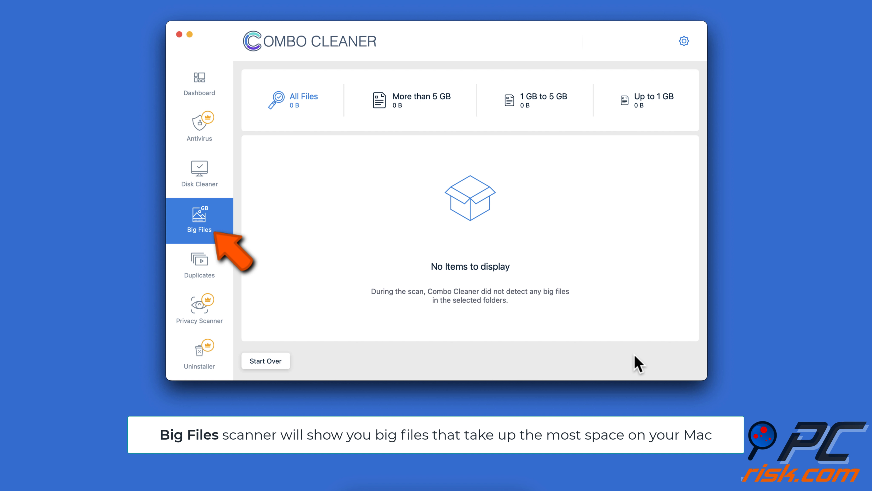
pyautogui.click(199, 266)
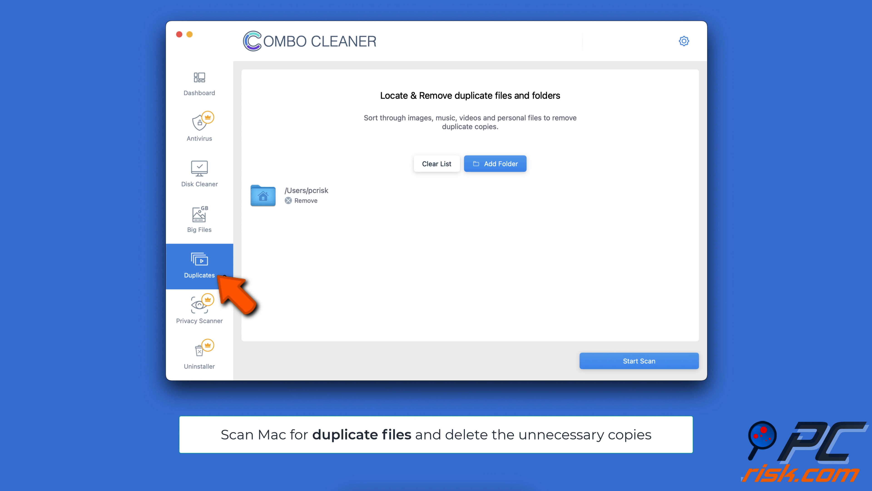
pyautogui.moveTo(670, 368)
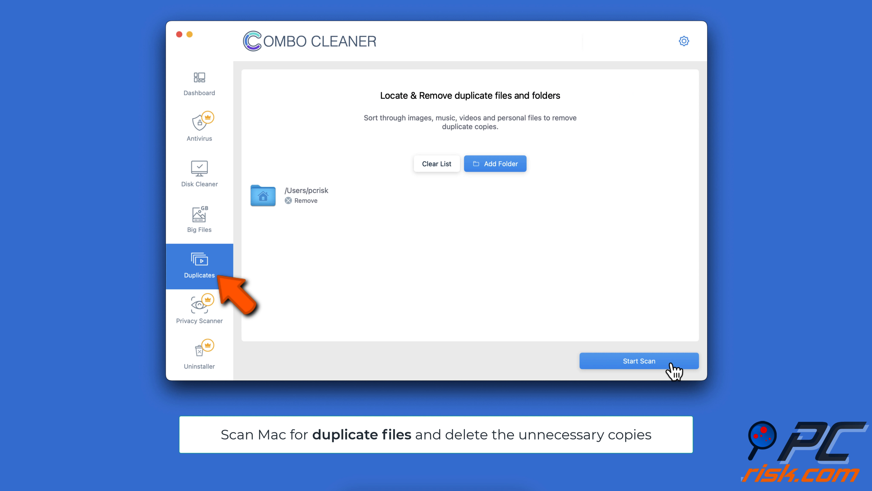
pyautogui.click(639, 361)
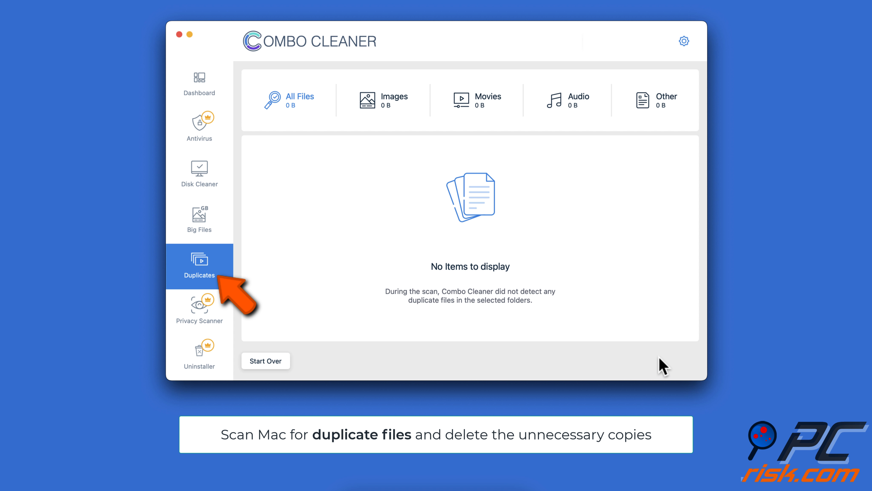
pyautogui.click(198, 312)
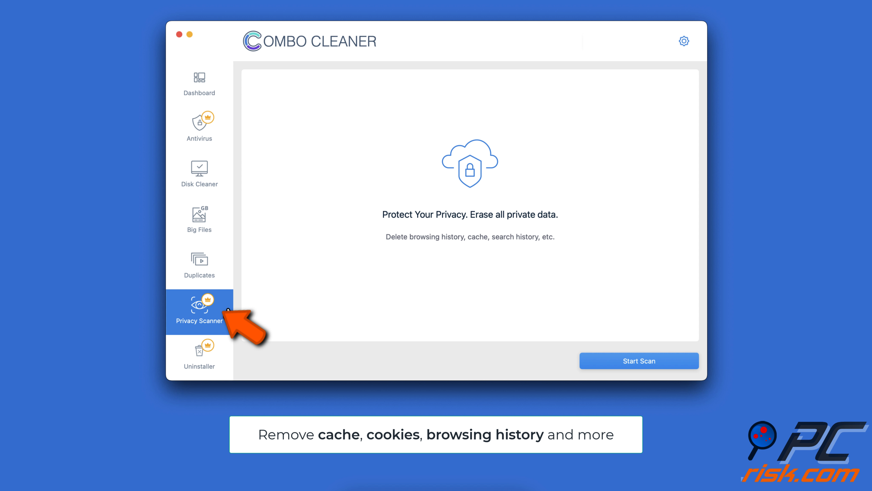
pyautogui.moveTo(664, 376)
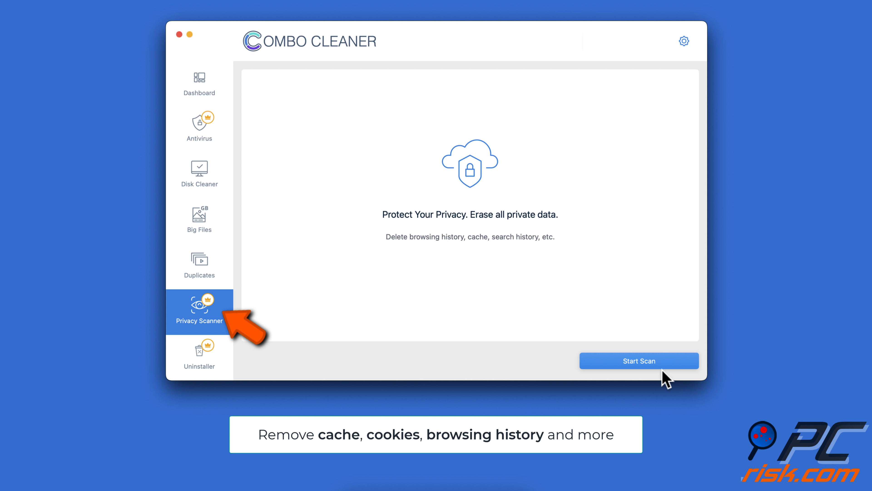
# Run the Privacy and Uninstaller scans, mark Userscripts-Mac-App for removal, and return to the Dashboard.
pyautogui.click(639, 361)
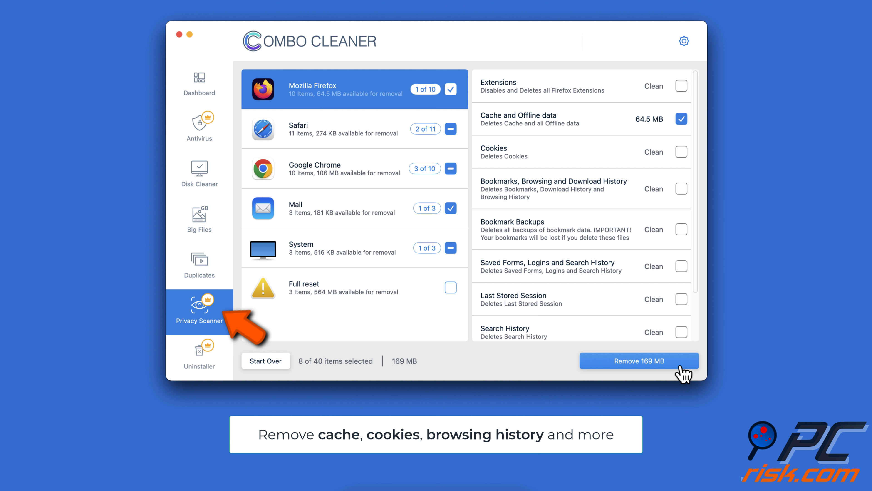
pyautogui.click(199, 354)
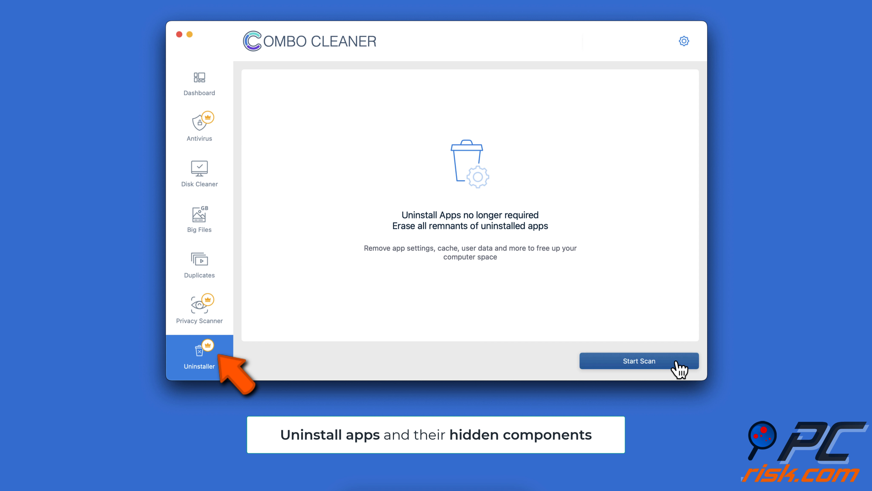
pyautogui.click(639, 361)
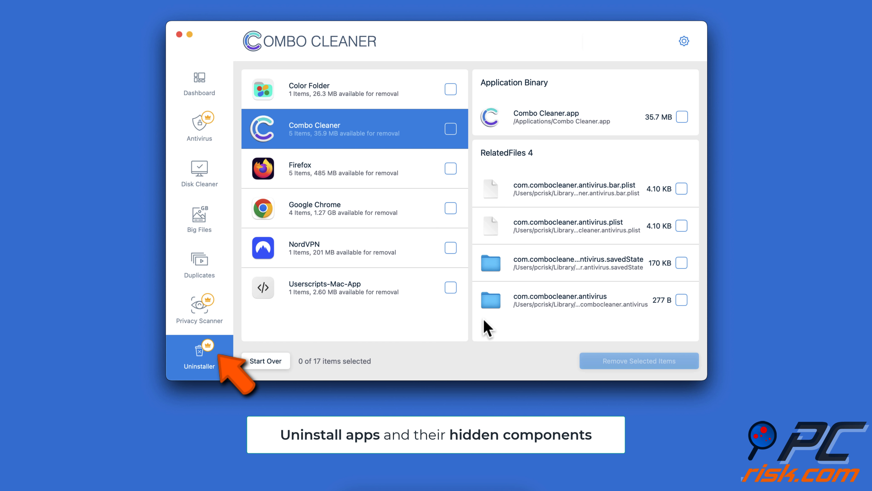
pyautogui.click(451, 287)
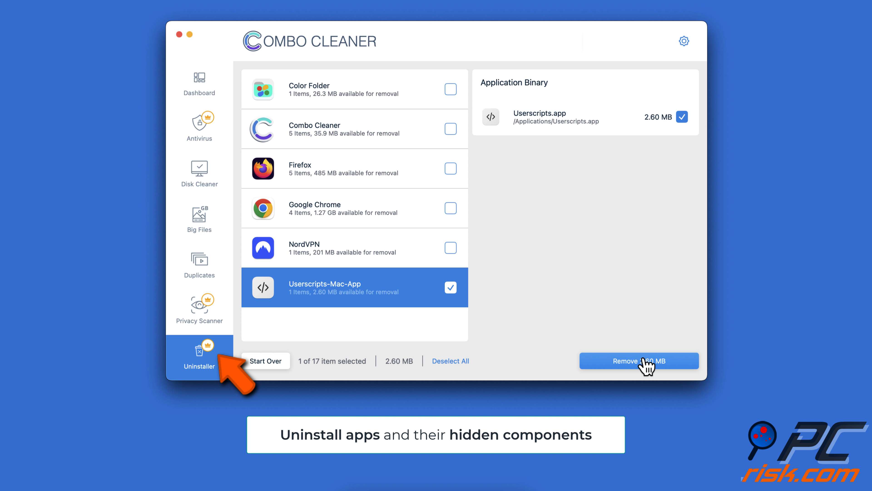
pyautogui.click(199, 84)
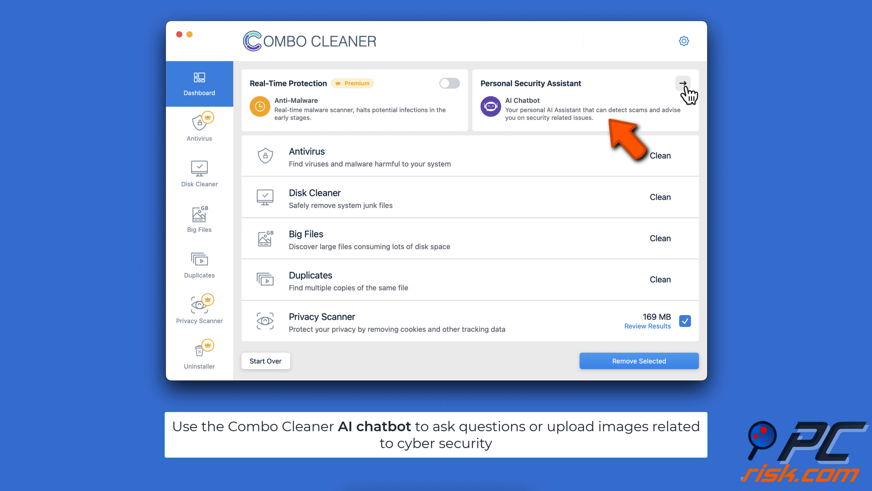
# Ask the Personal Security Assistant chatbot "How to be safe on the internet" and send it.
pyautogui.click(685, 83)
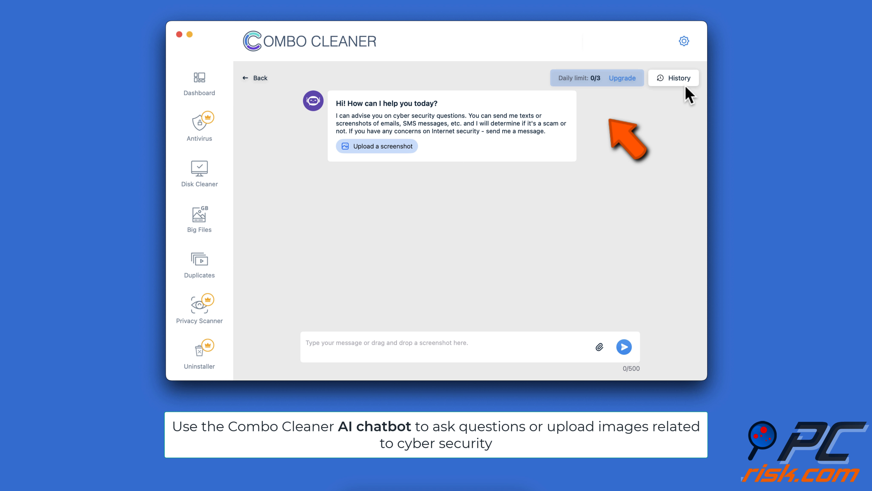
pyautogui.write('Ho')
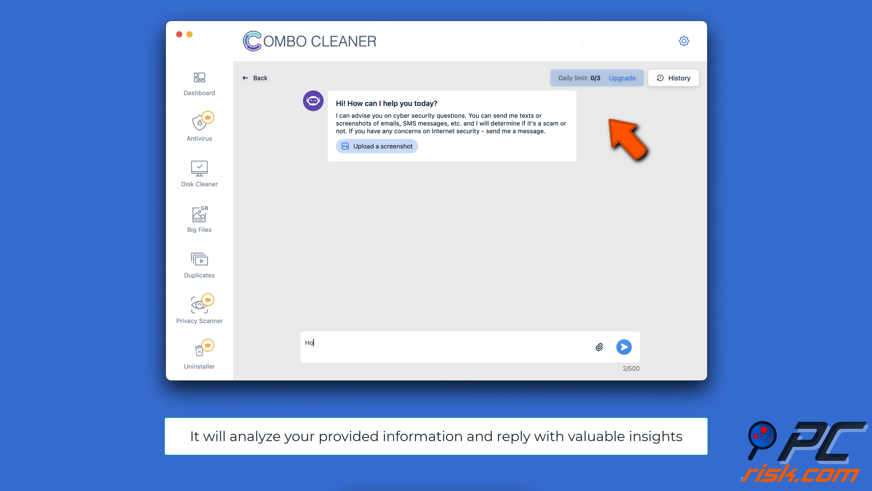
pyautogui.write('How to be safe on the internet')
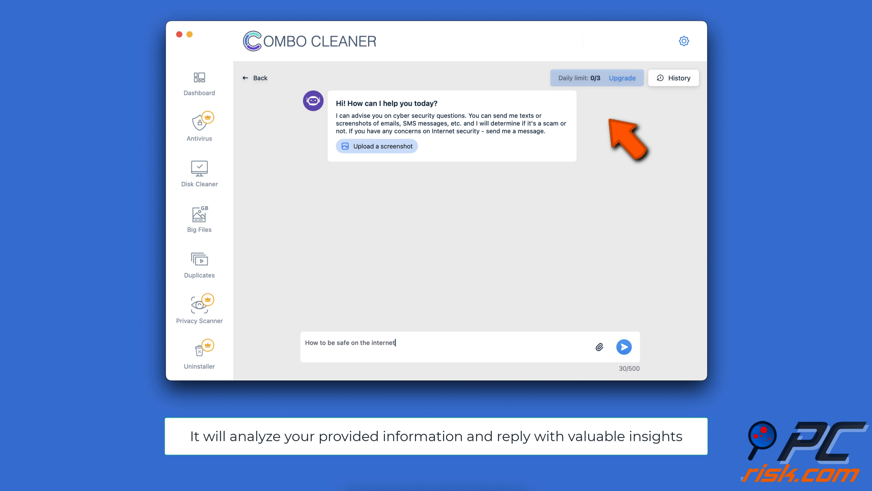
pyautogui.click(624, 347)
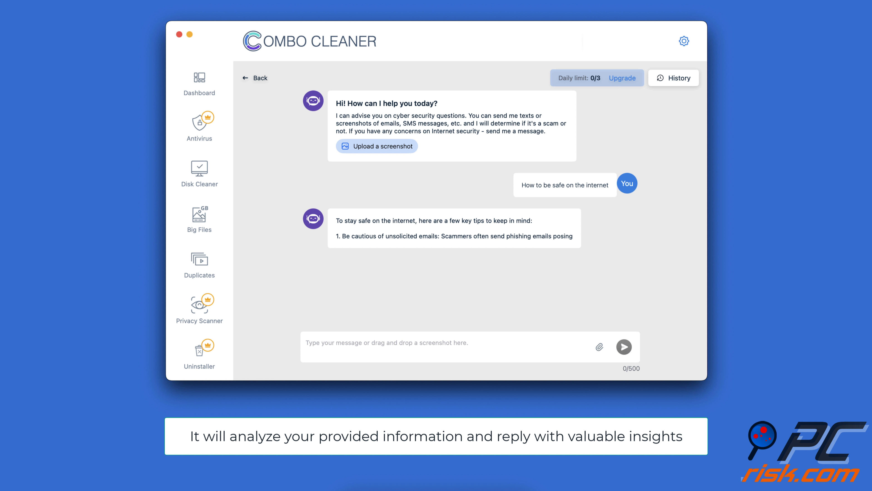